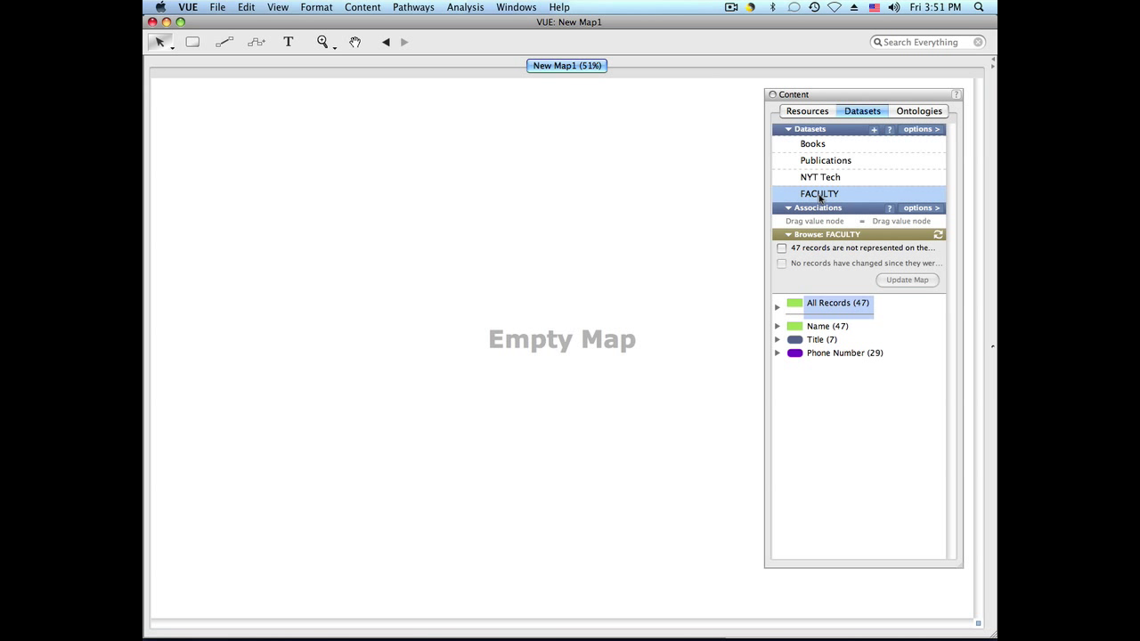
mouse_move(821, 164)
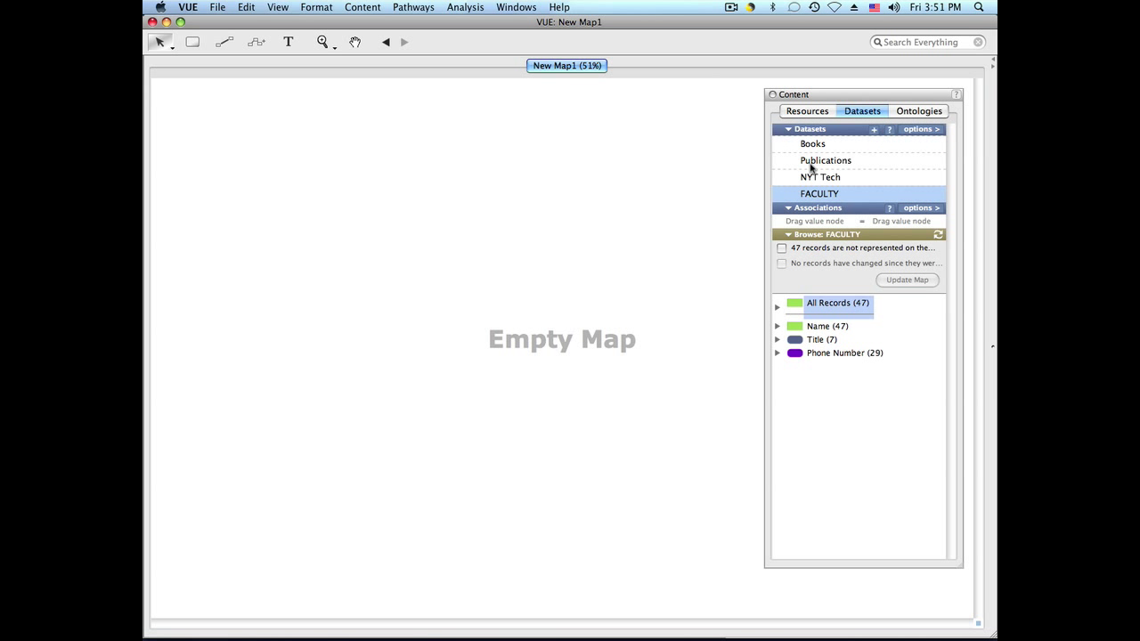
Step: Join FACULTY Name to Publications Author as a dataset association, ending on FACULTY's fields
left_click(826, 161)
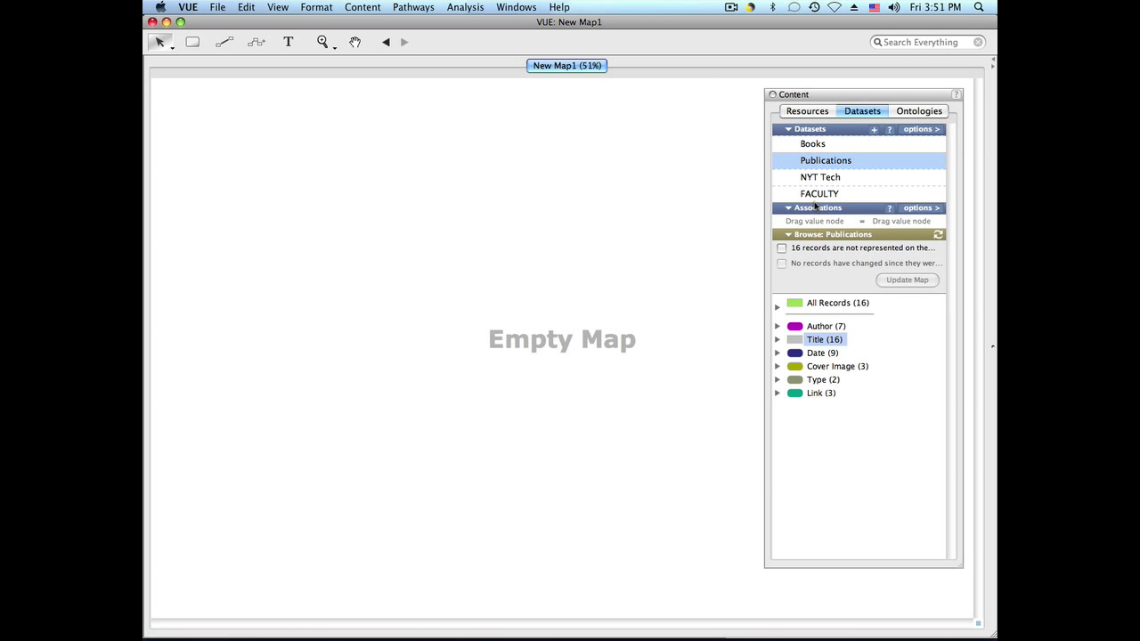
left_click(819, 192)
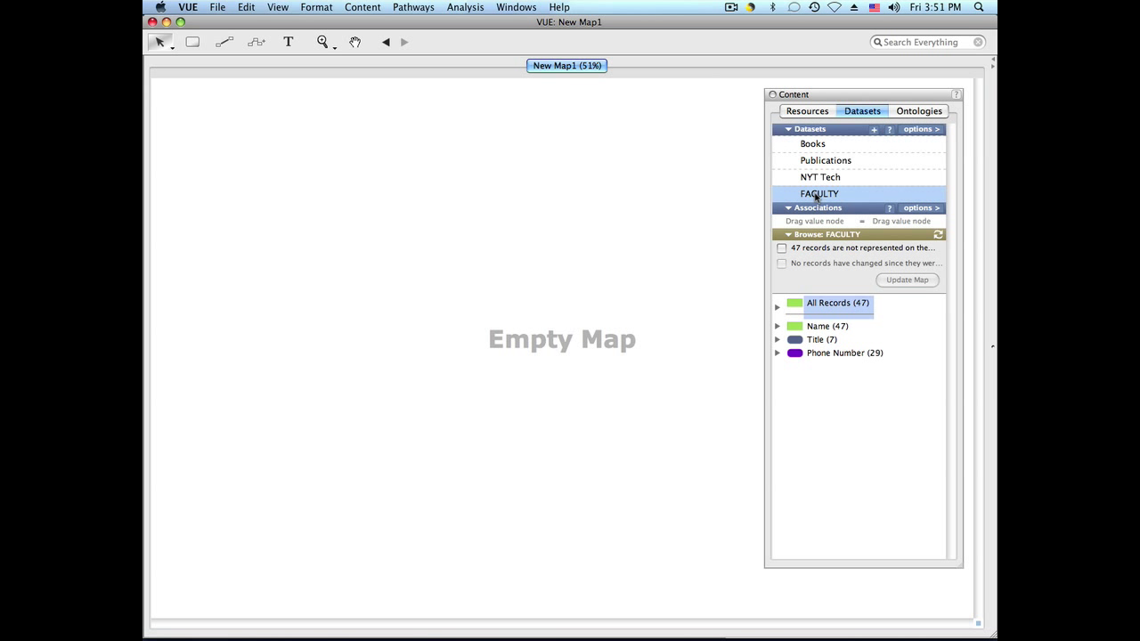
mouse_move(795, 313)
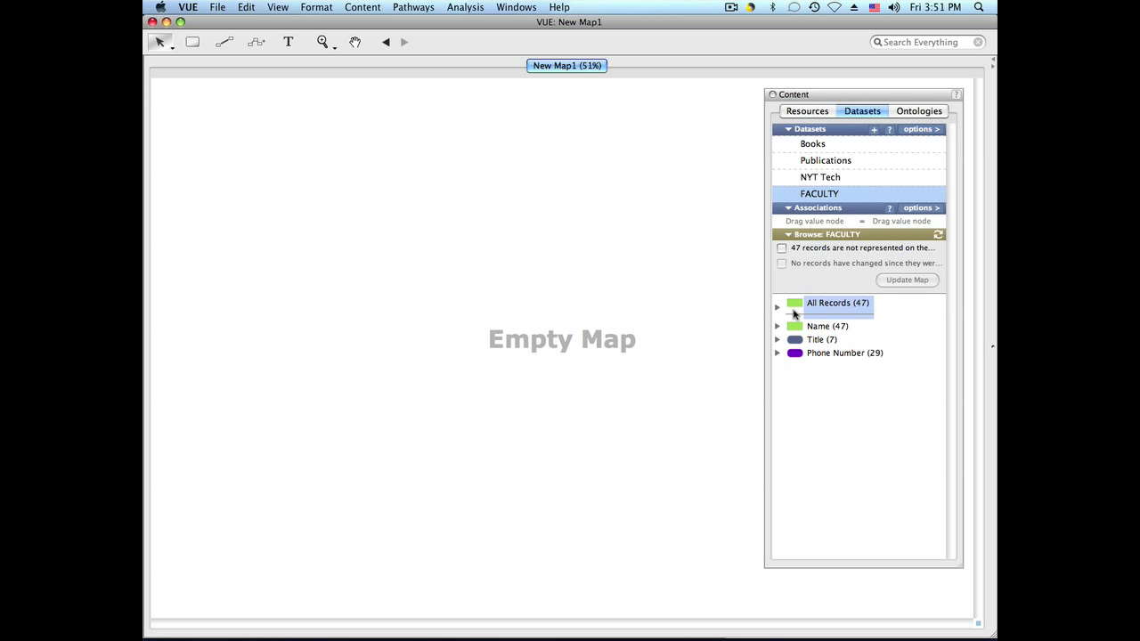
left_click(826, 326)
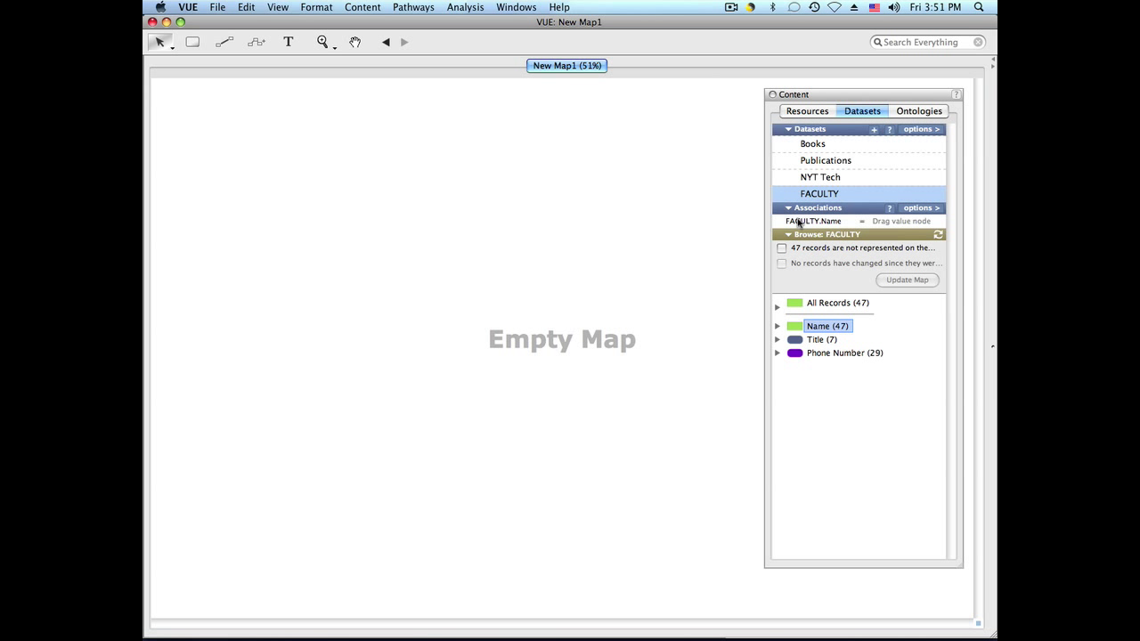
left_click(827, 161)
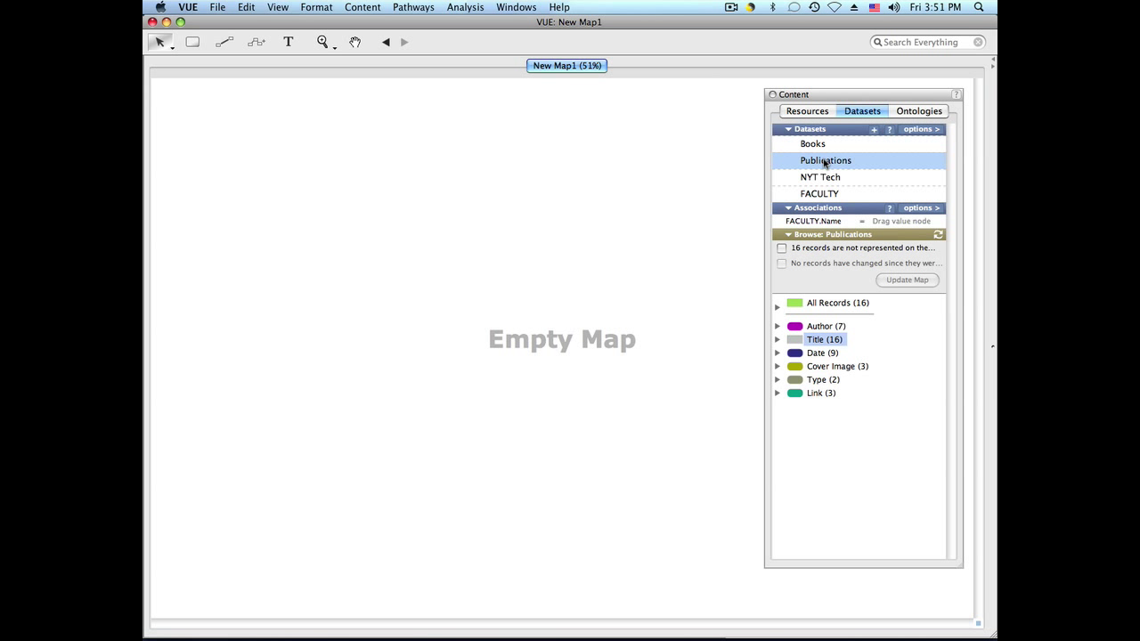
left_click(826, 326)
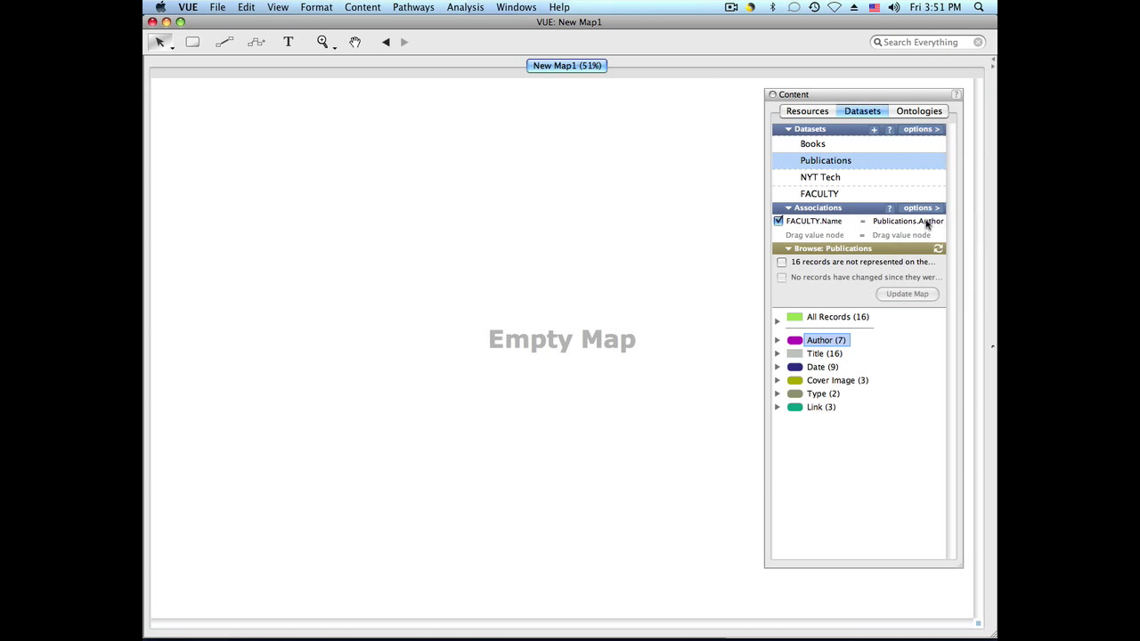
left_click(819, 192)
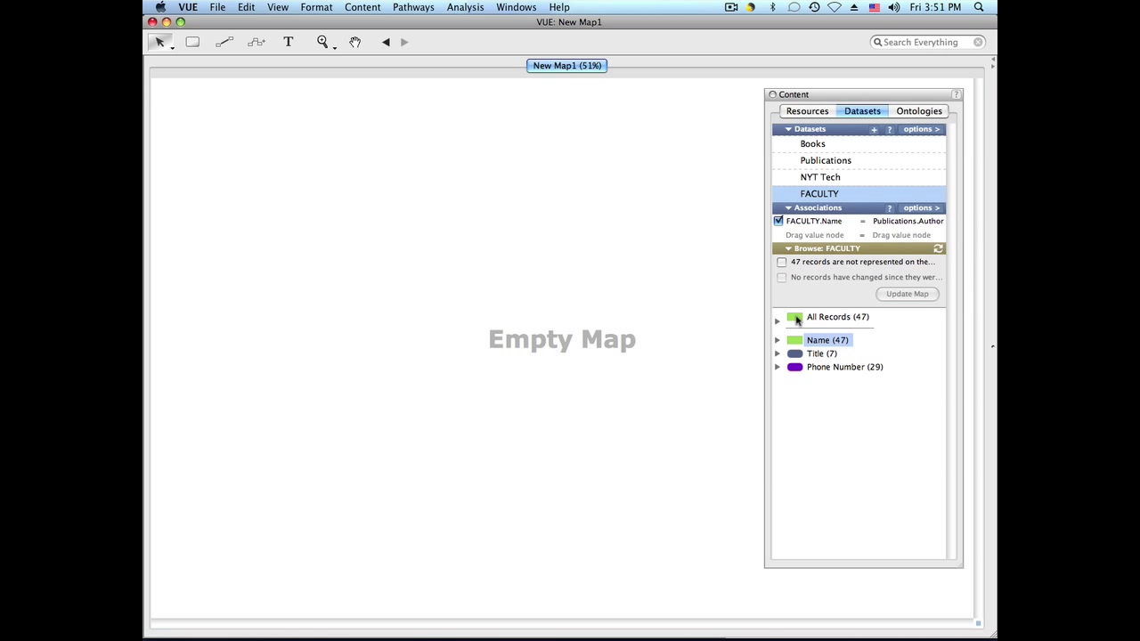
Step: Add all 47 FACULTY records as name nodes, then show the Publications fields
left_click_drag(838, 317, 556, 185)
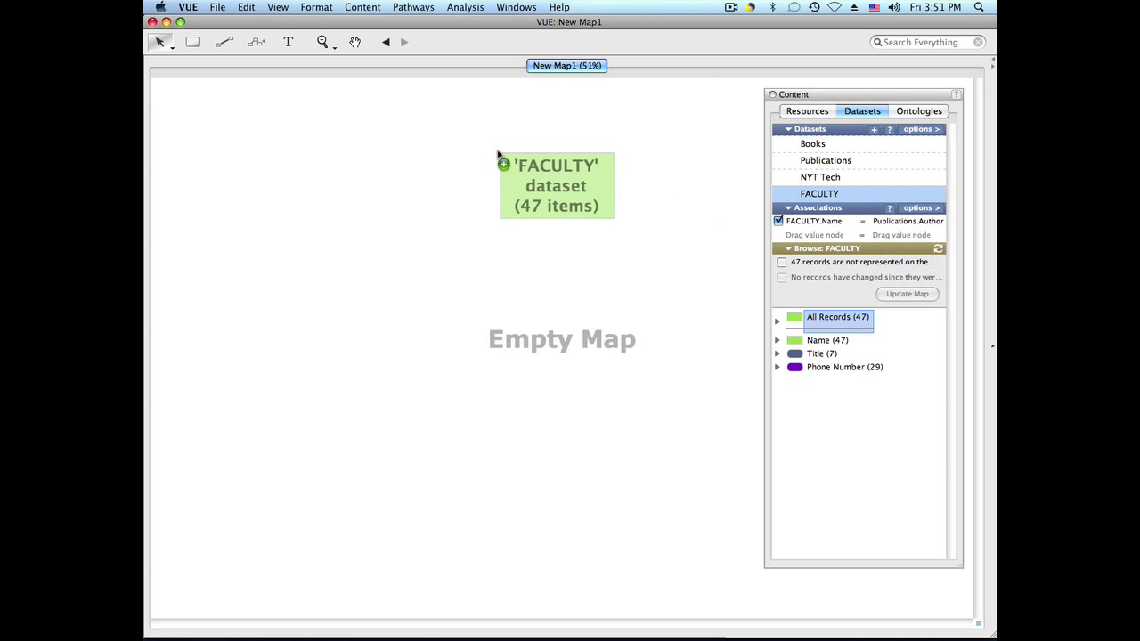
left_click(907, 294)
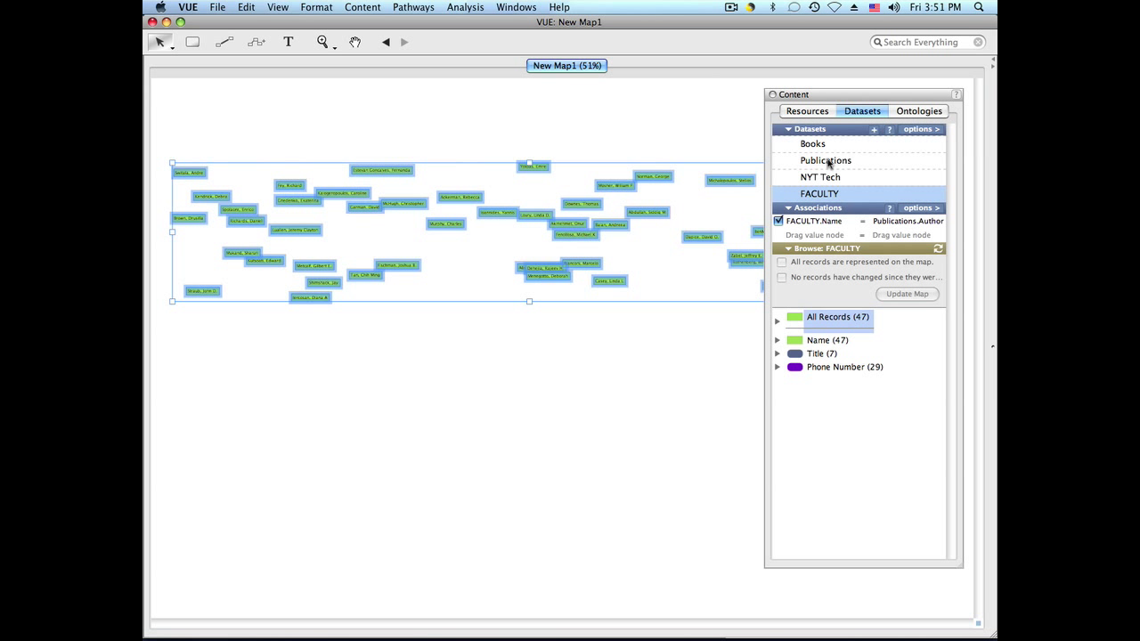
left_click(826, 160)
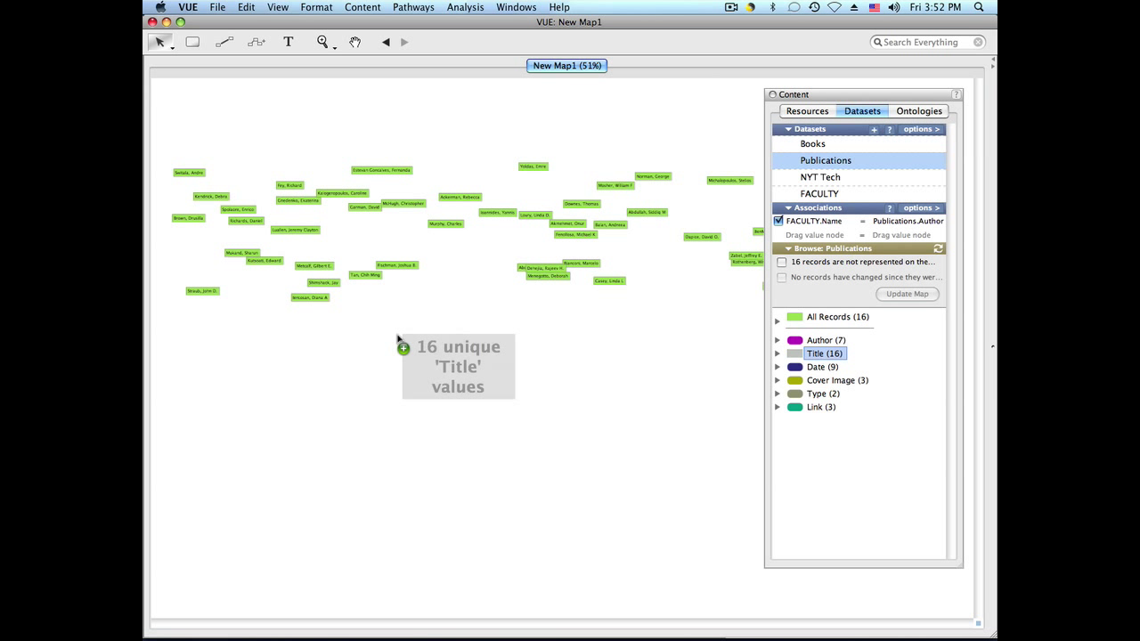
Step: Add the 16 Publications Title values as nodes linked to their faculty authors
left_click_drag(825, 353, 458, 367)
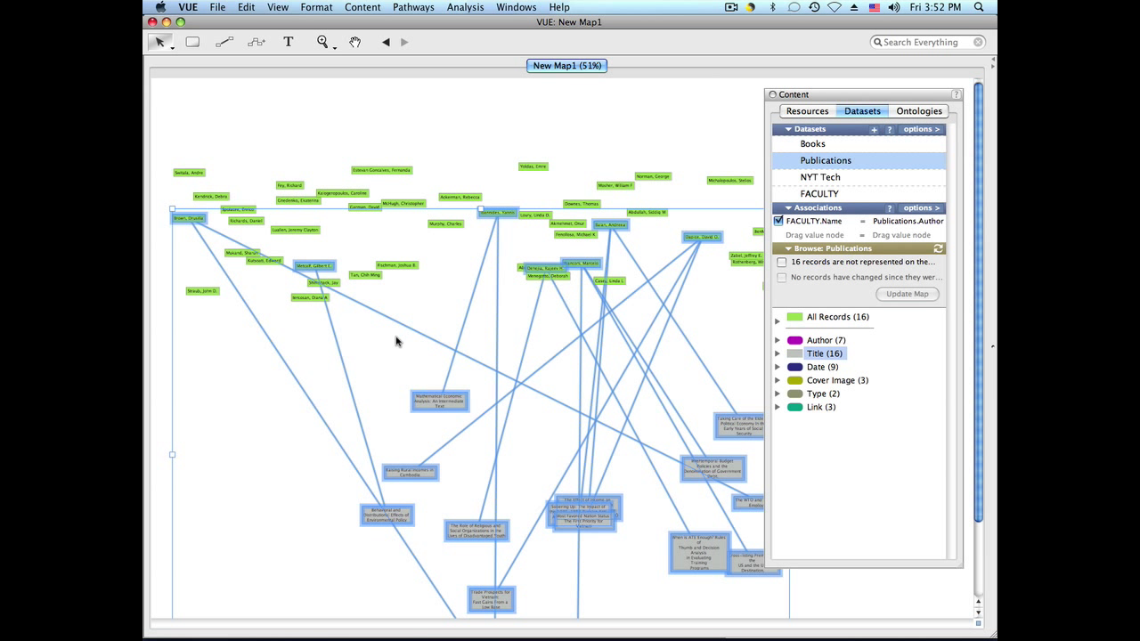
mouse_move(558, 7)
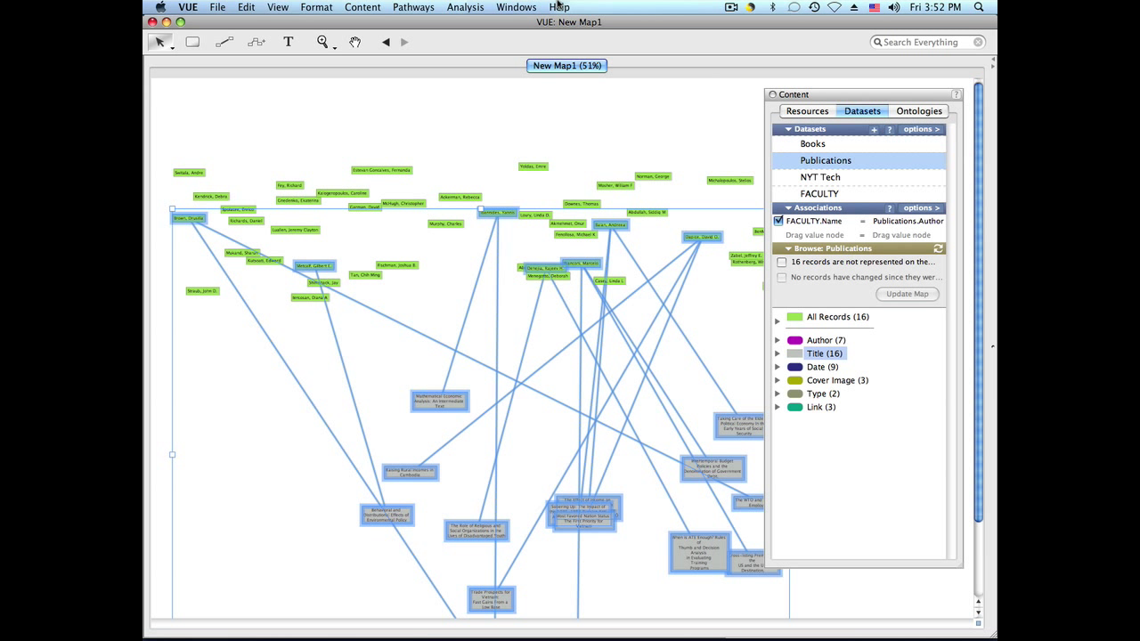
Step: Create a new layer from the Layers panel and move the linked nodes onto it
left_click(517, 7)
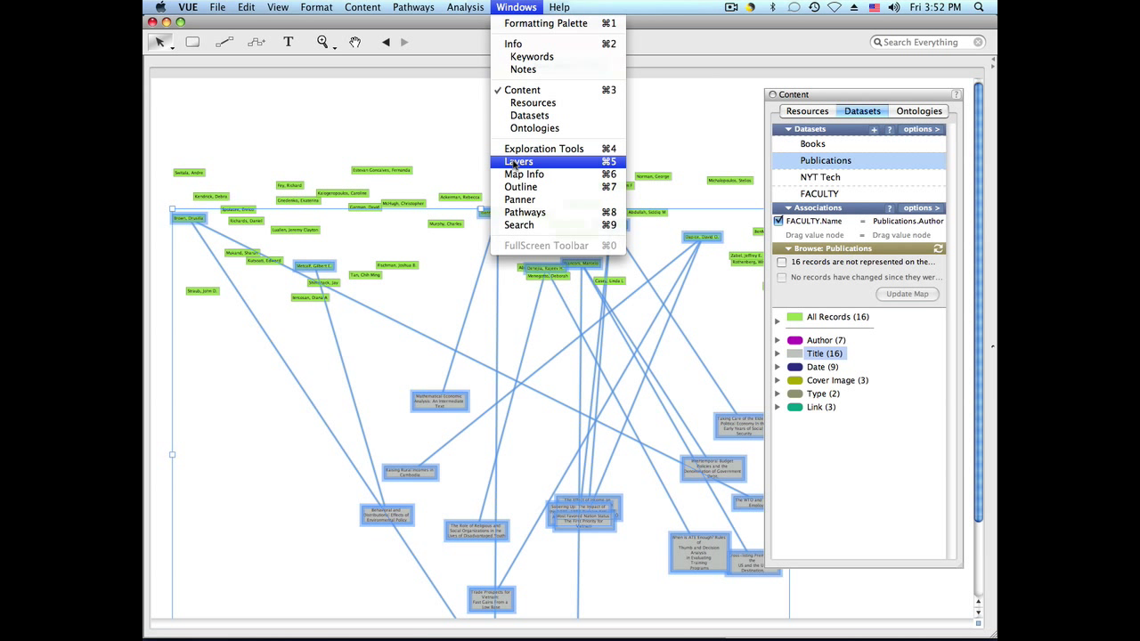
left_click(518, 160)
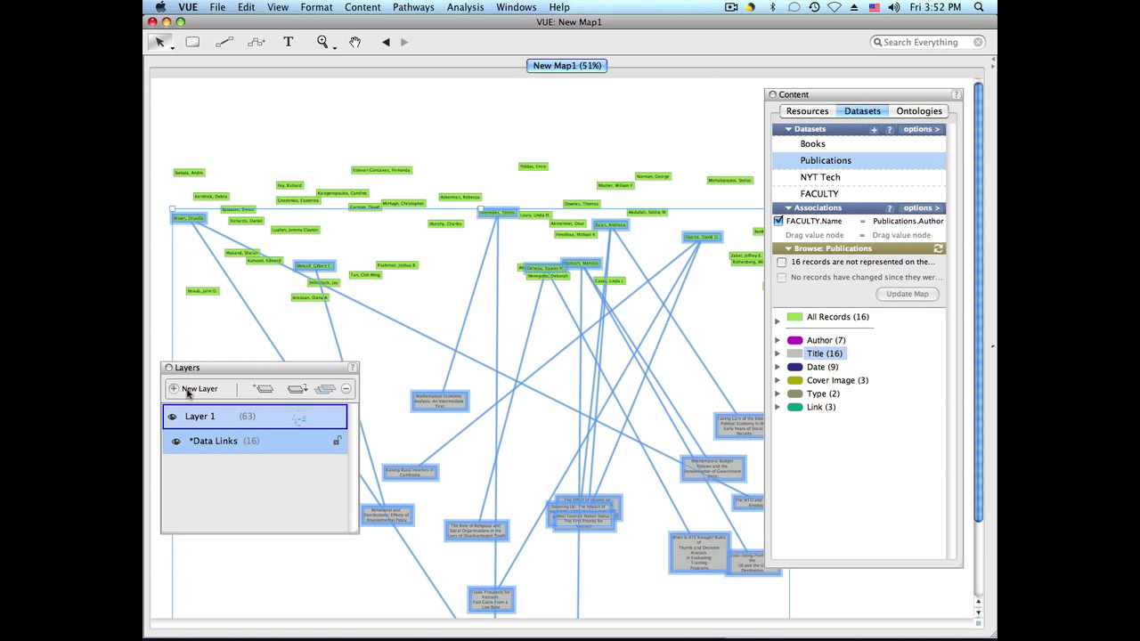
left_click(200, 389)
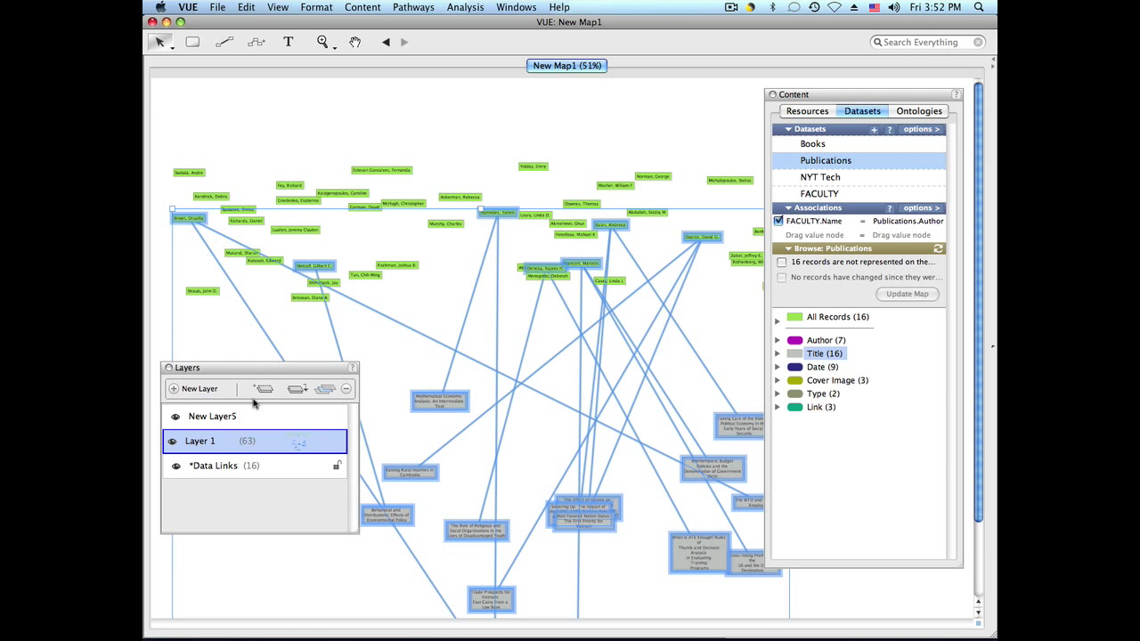
mouse_move(321, 417)
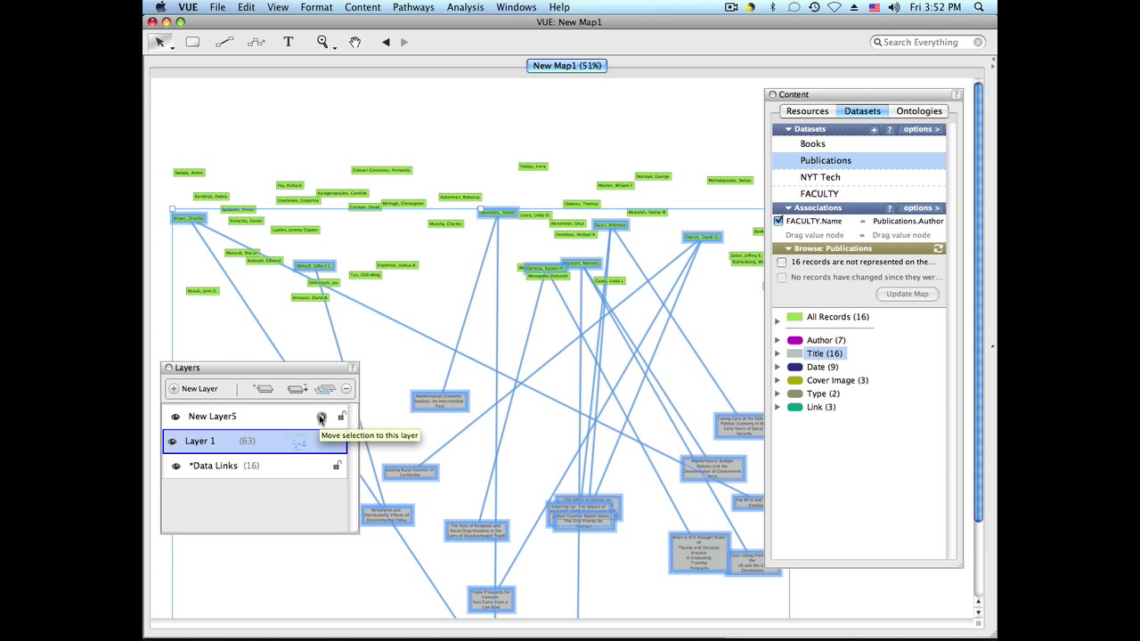
left_click(321, 417)
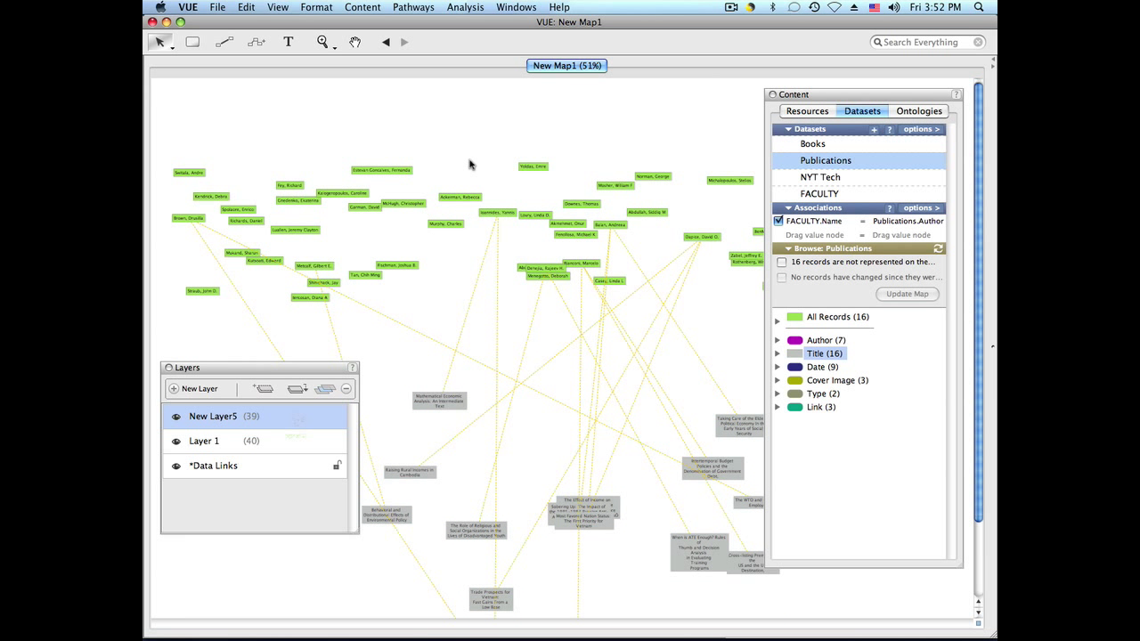
Step: Collapse the datasets panel and hide Layer 1 so unlinked faculty names vanish
left_click(791, 95)
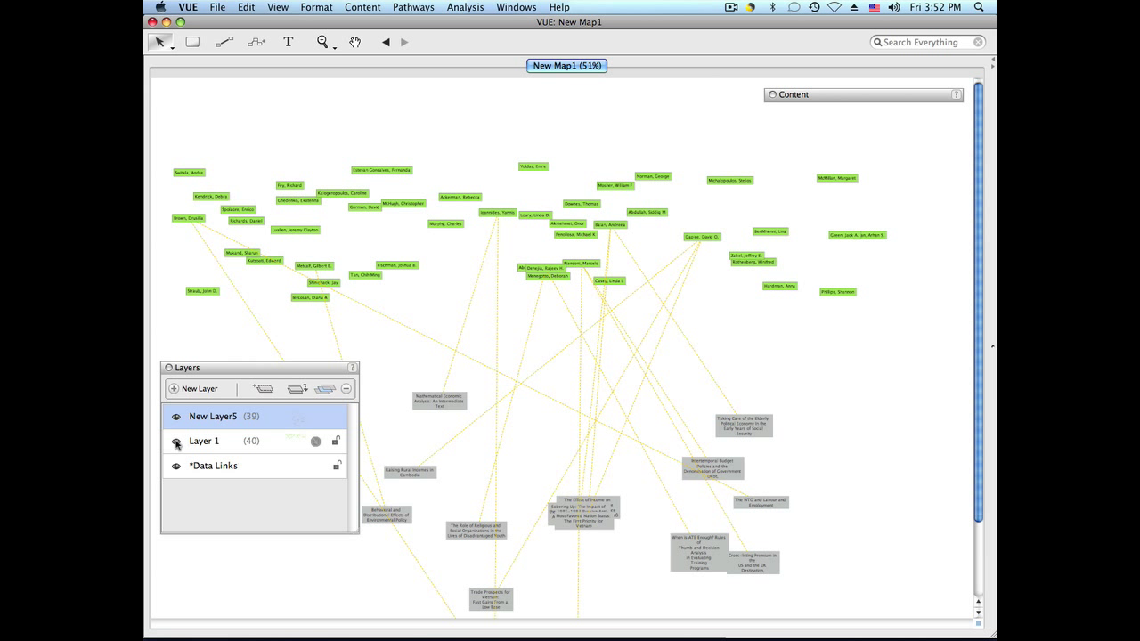
left_click(176, 442)
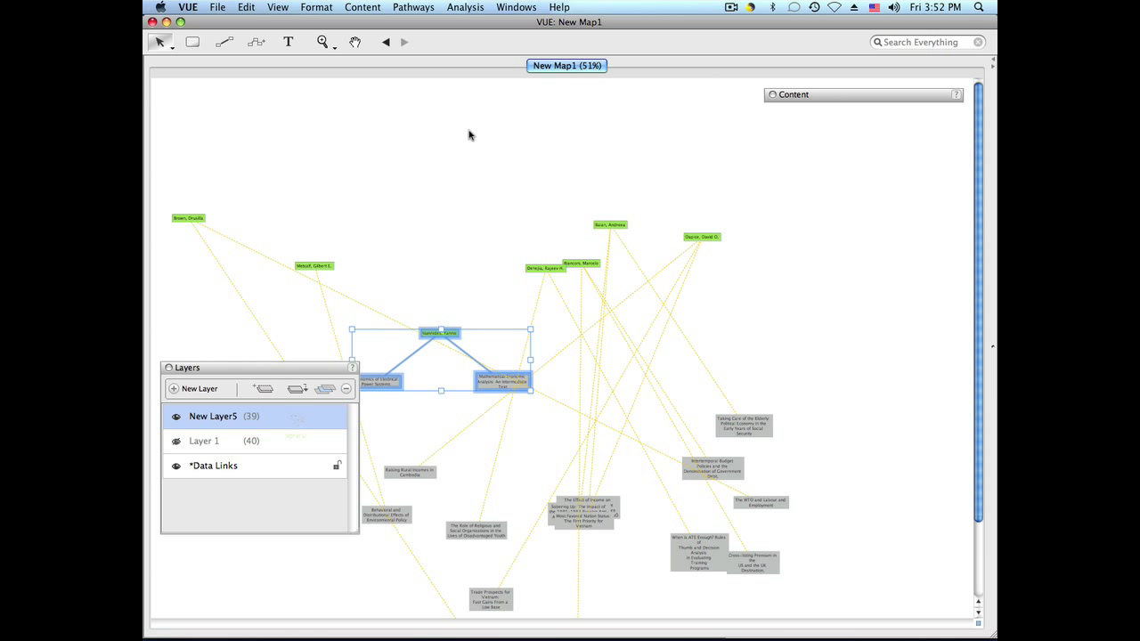
Step: Drag one author node and its two title nodes into a cluster near the map top
left_click_drag(438, 333, 438, 128)
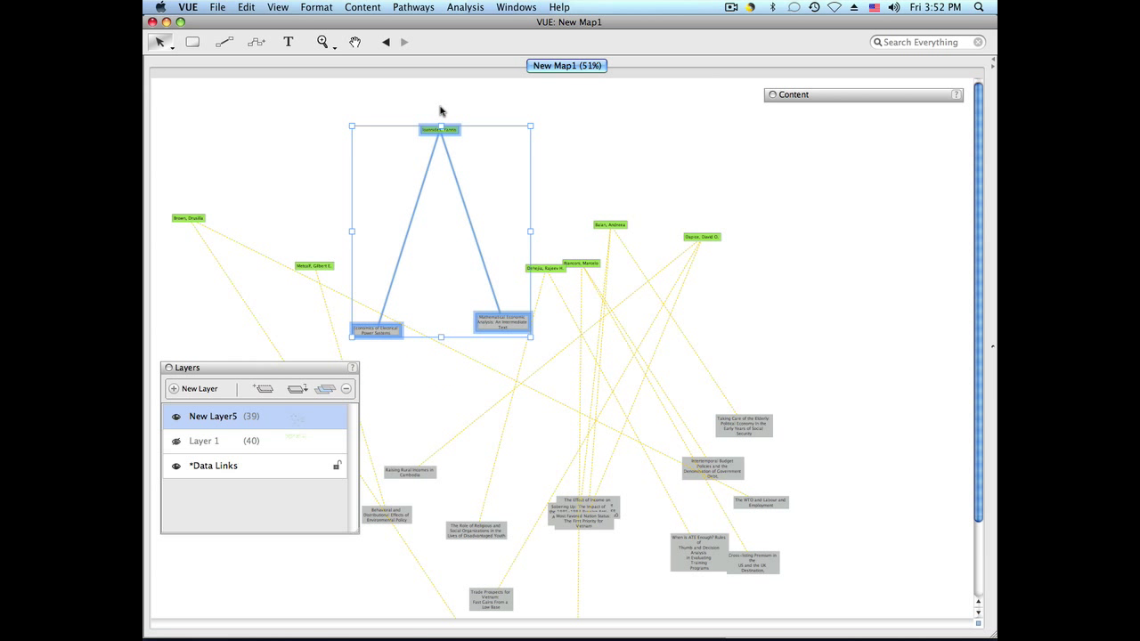
left_click_drag(440, 232, 440, 180)
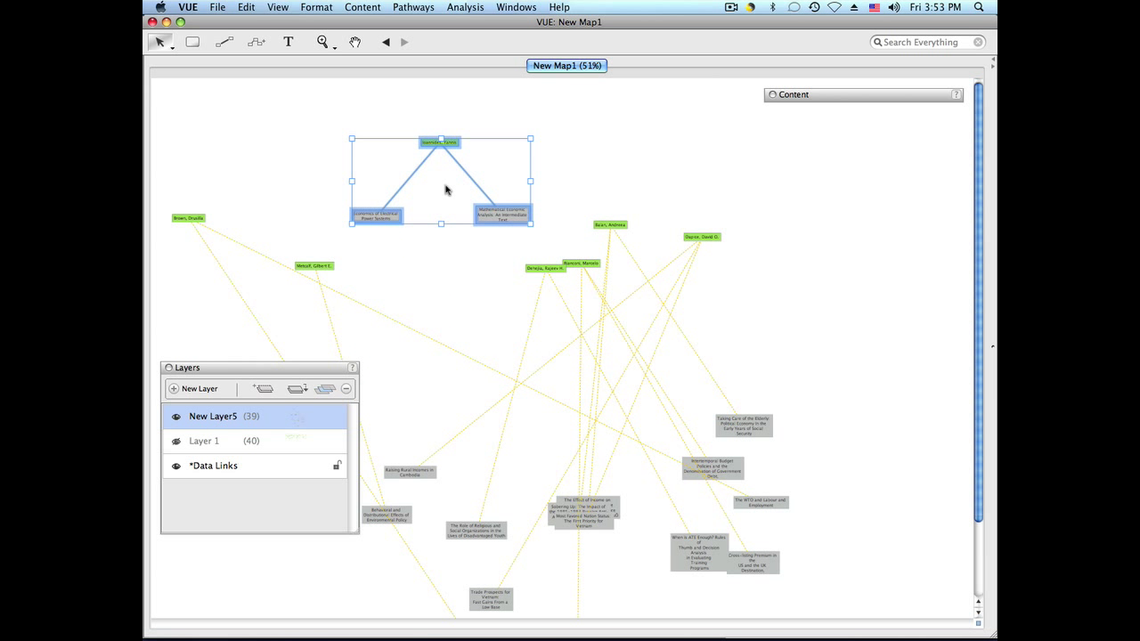